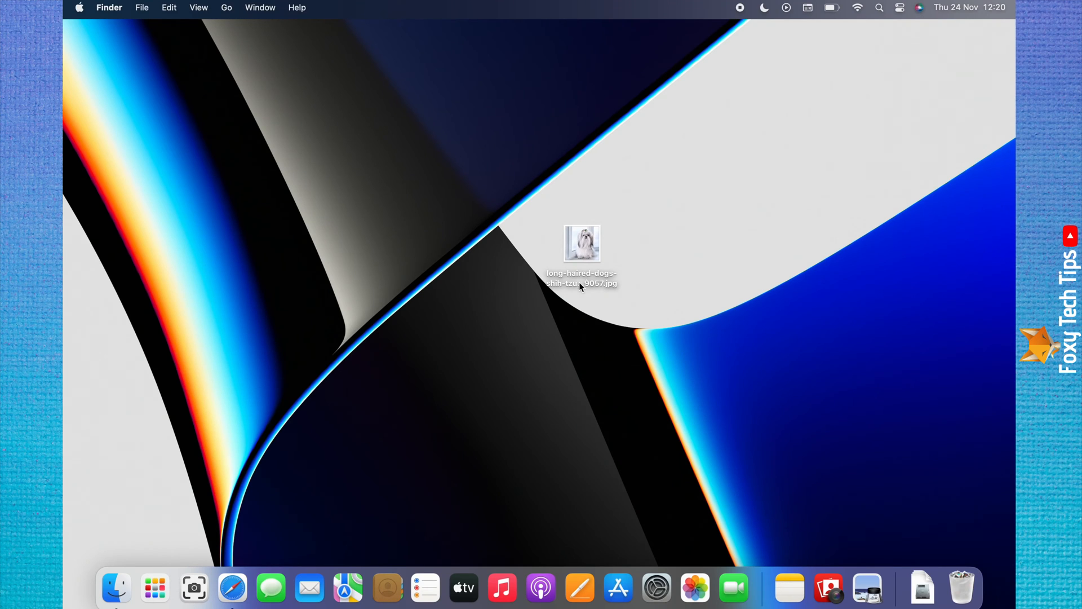
# - Open the long-haired Shih Tzu JPG from the desktop in Preview
pyautogui.doubleClick(582, 243)
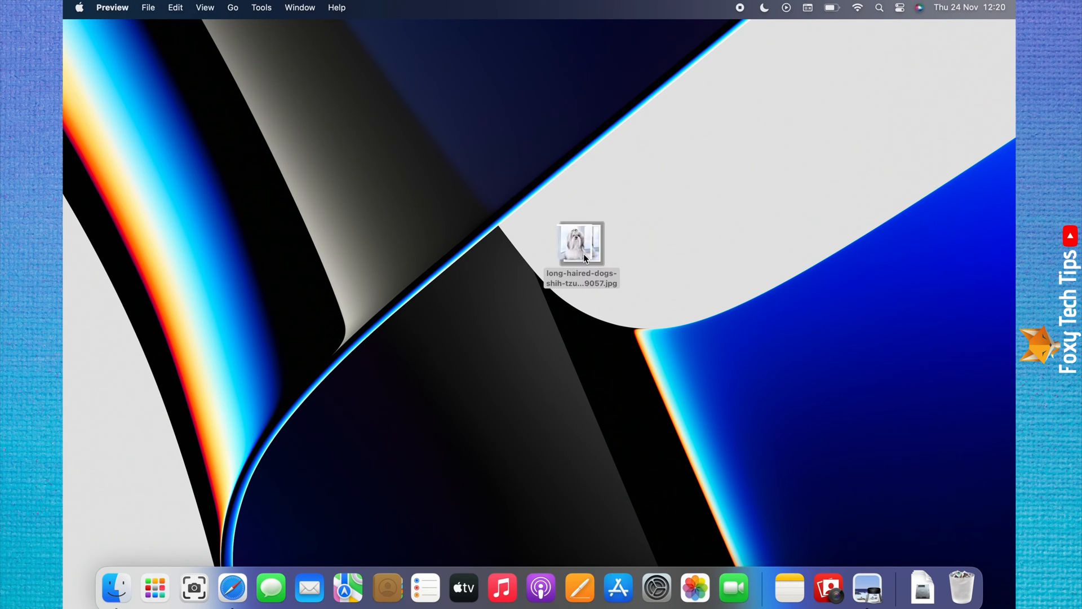
pyautogui.doubleClick(580, 245)
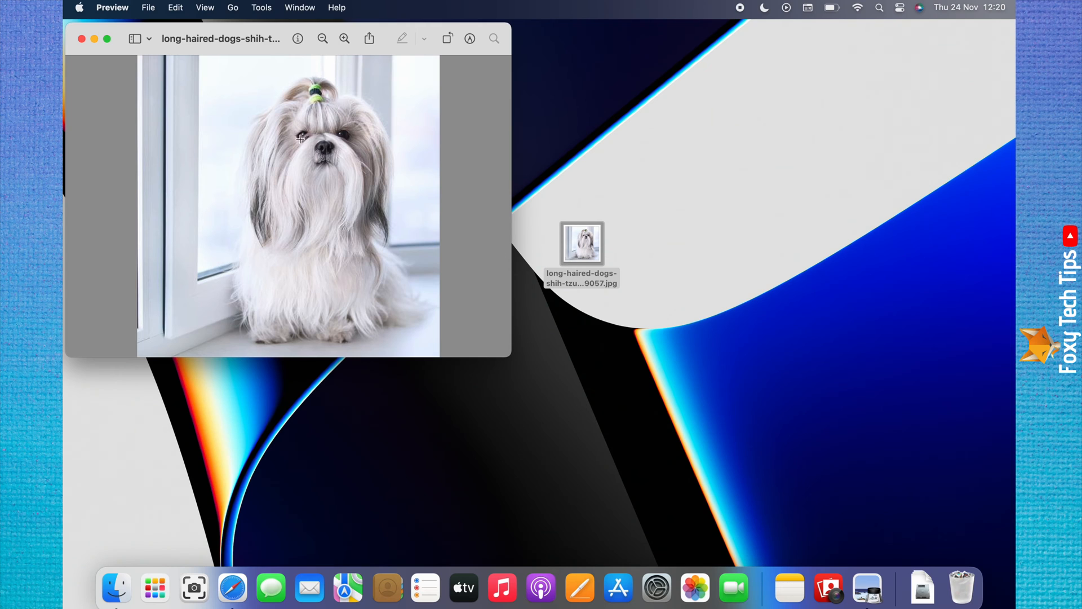
pyautogui.moveTo(148, 7)
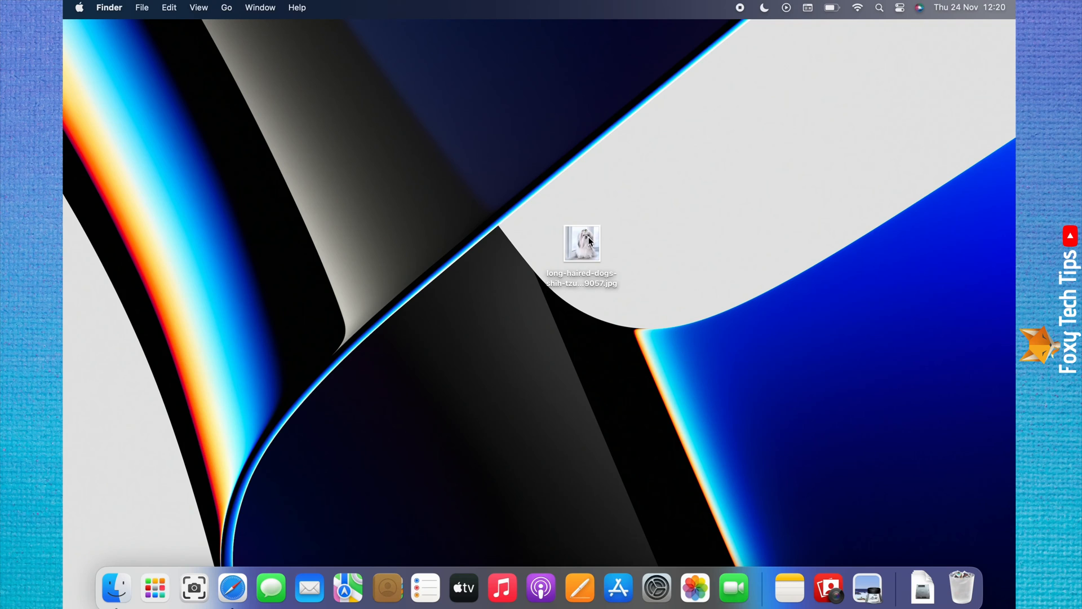
pyautogui.doubleClick(582, 242)
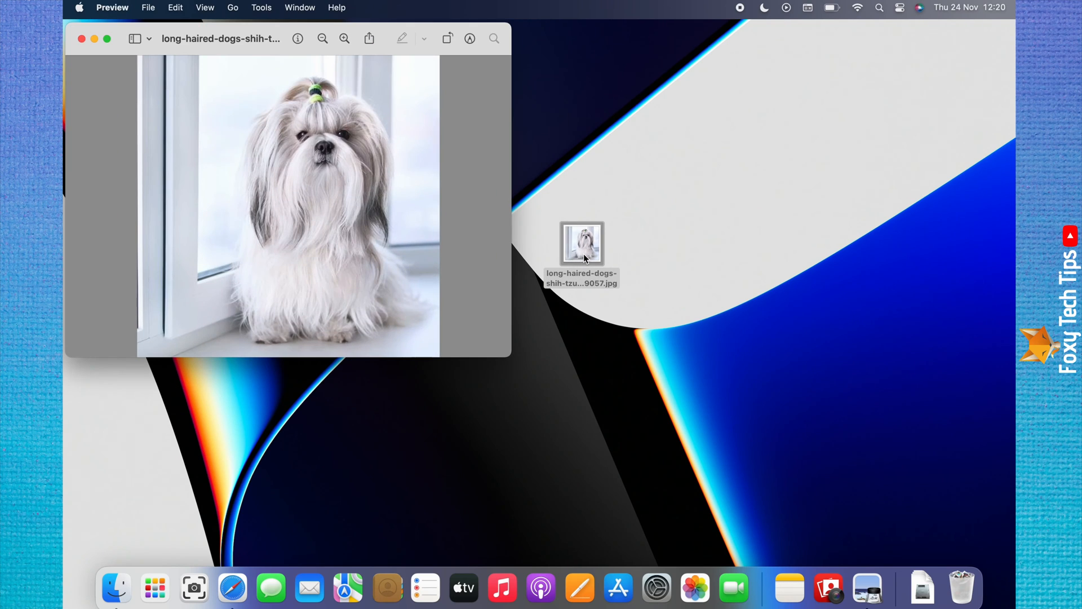
pyautogui.moveTo(166, 41)
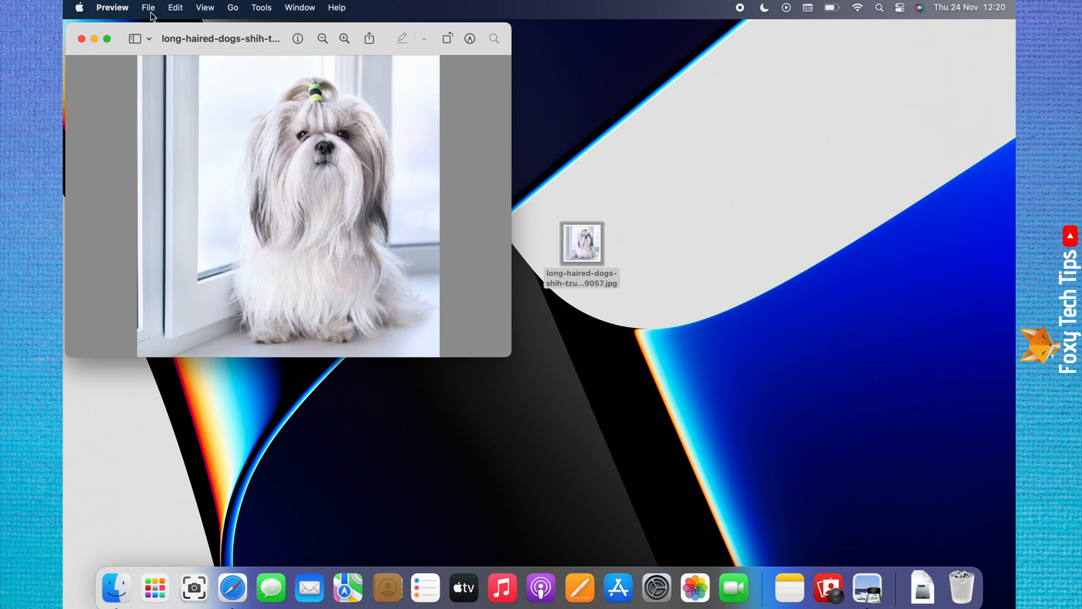
# - Choose Export as PDF from Preview's File menu for the dog photo
pyautogui.click(148, 8)
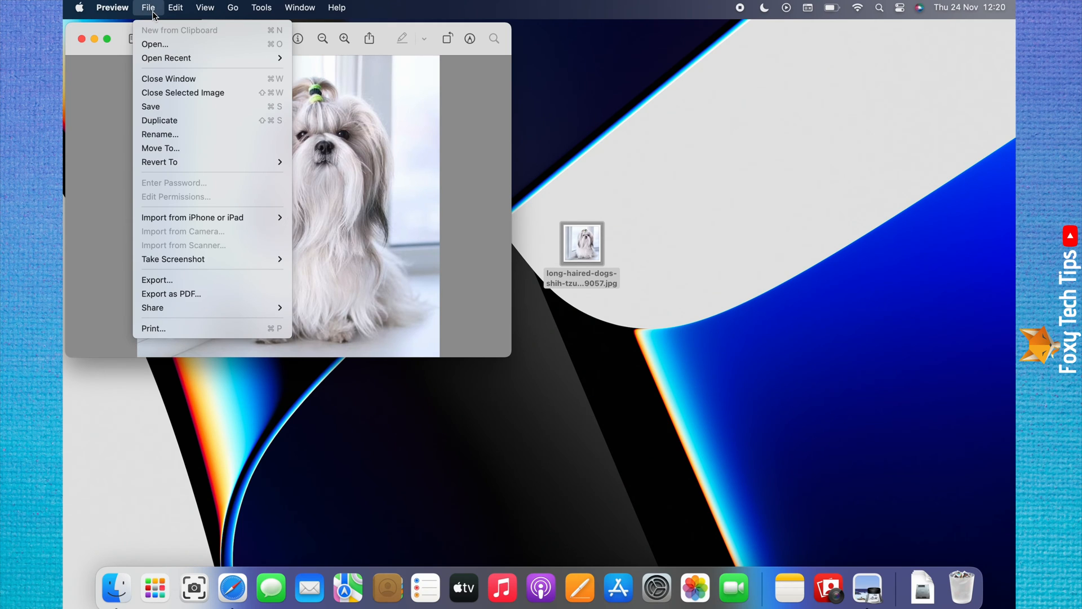
pyautogui.moveTo(171, 293)
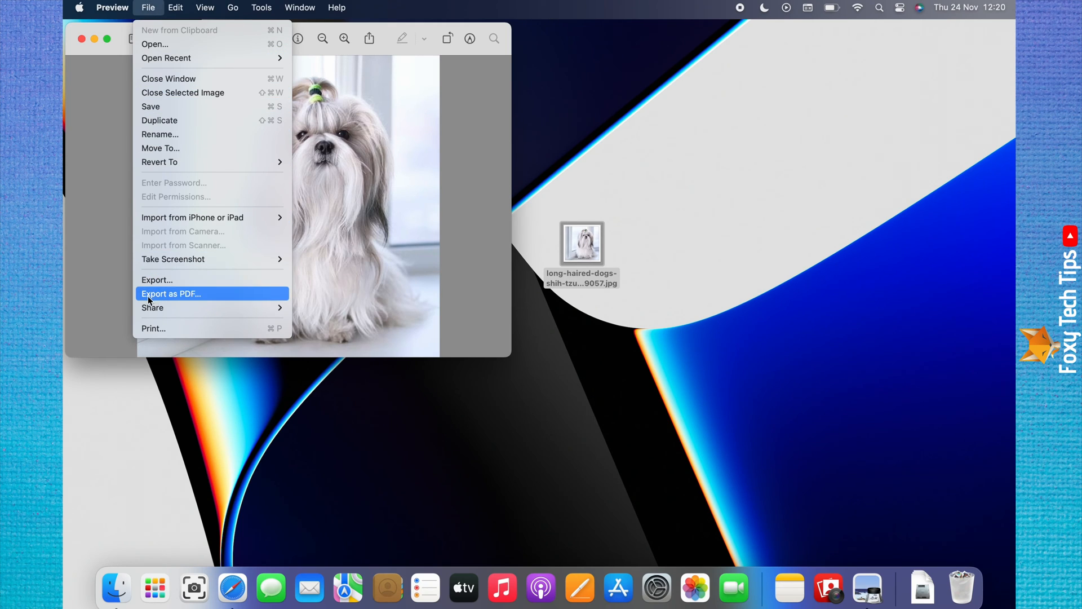
pyautogui.moveTo(166, 304)
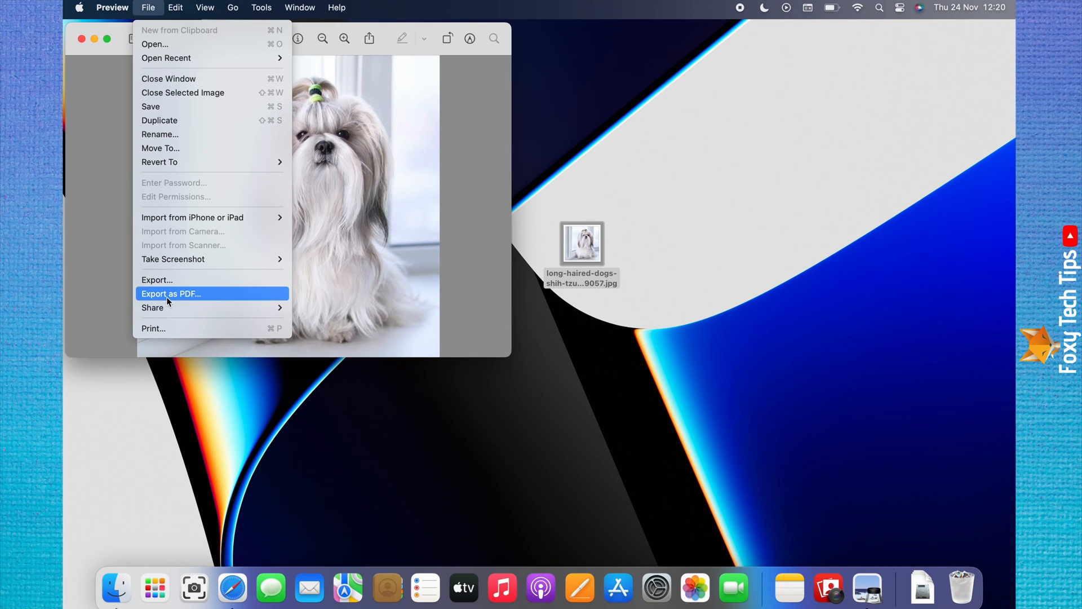
pyautogui.click(170, 293)
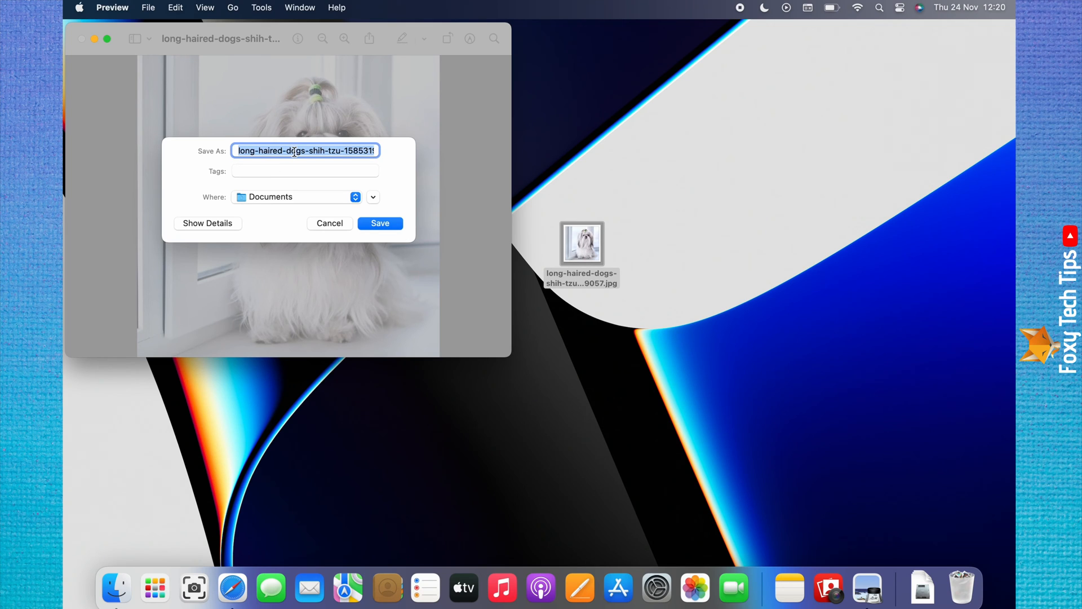
# - Save the export as 'PDF 1' in Documents and close the photo window
pyautogui.write('PDF 1')
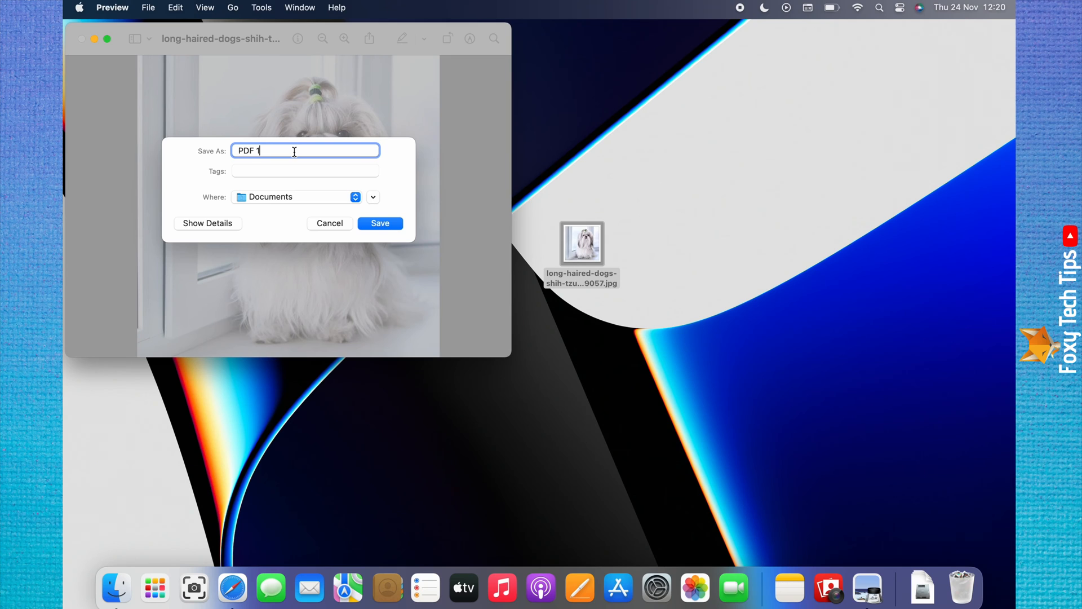
pyautogui.moveTo(381, 231)
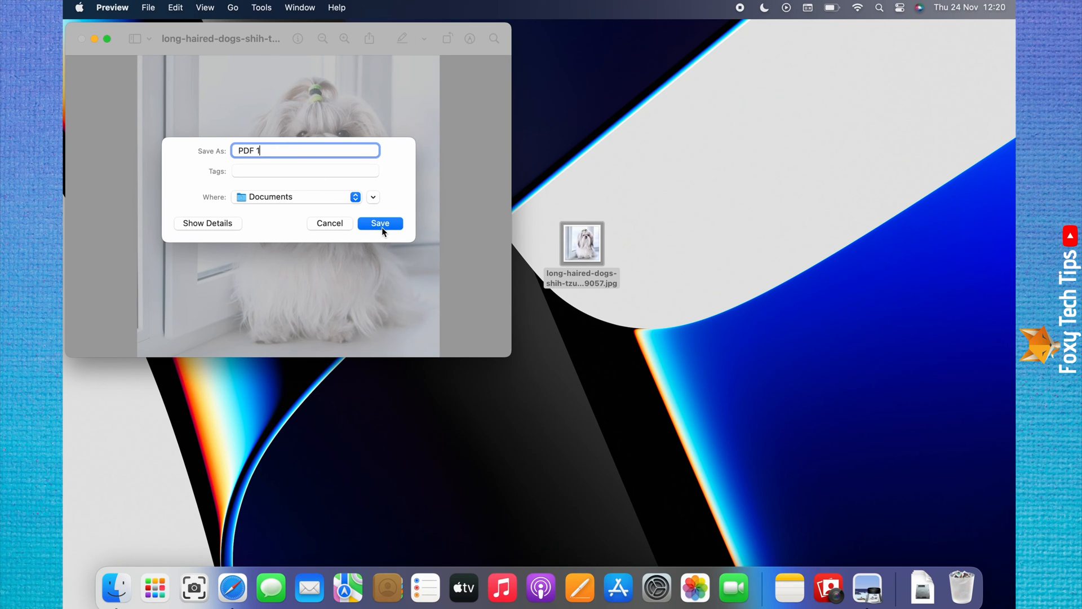
pyautogui.click(379, 224)
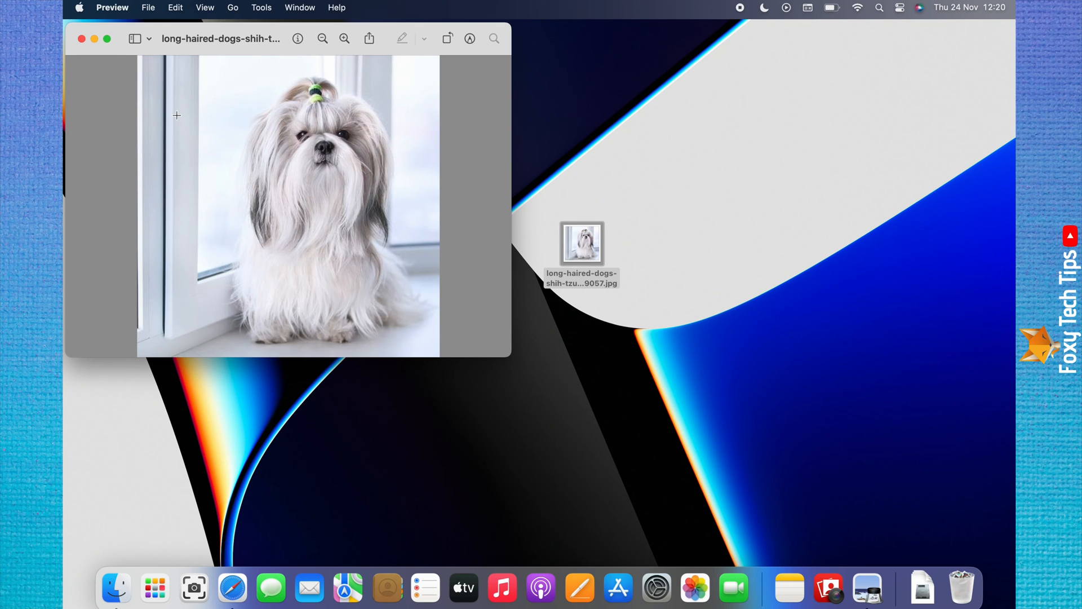
pyautogui.click(81, 39)
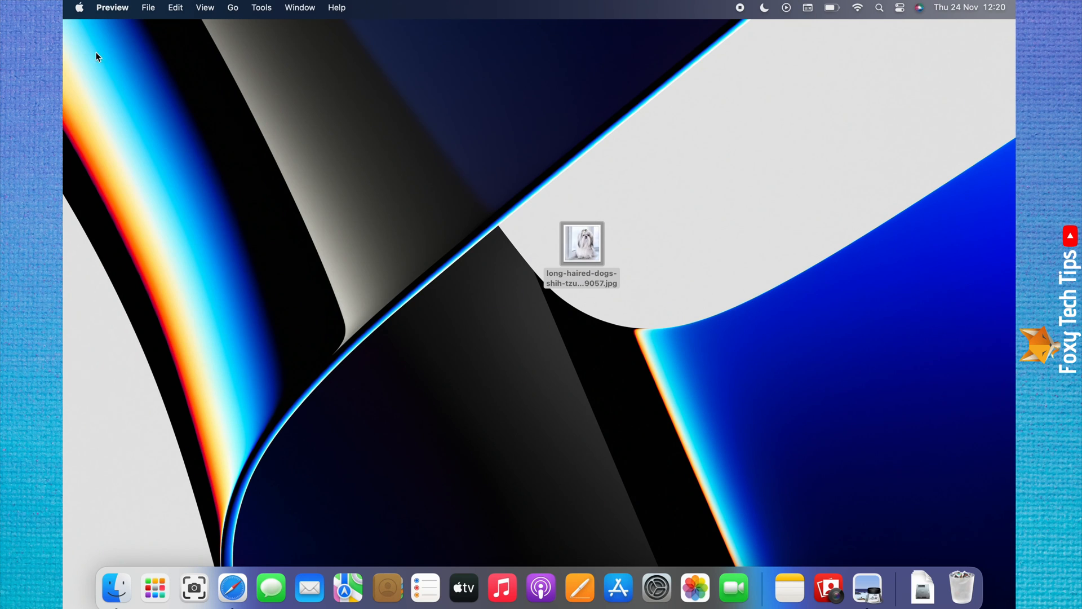
pyautogui.moveTo(202, 473)
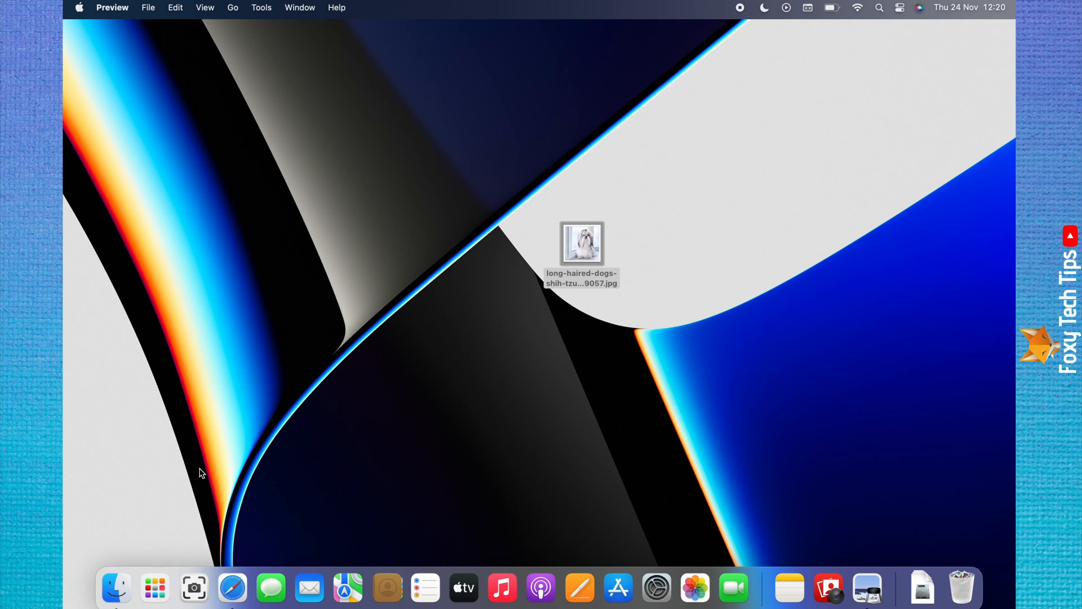
pyautogui.moveTo(116, 588)
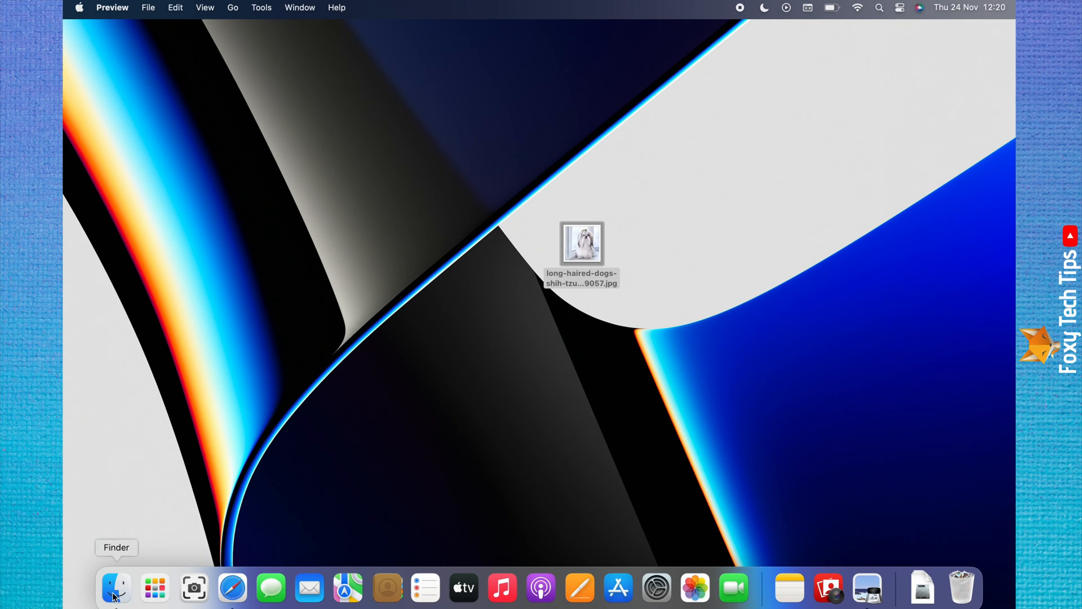
# - Open 'PDF 1' from Finder and scroll through it in Preview
pyautogui.click(115, 587)
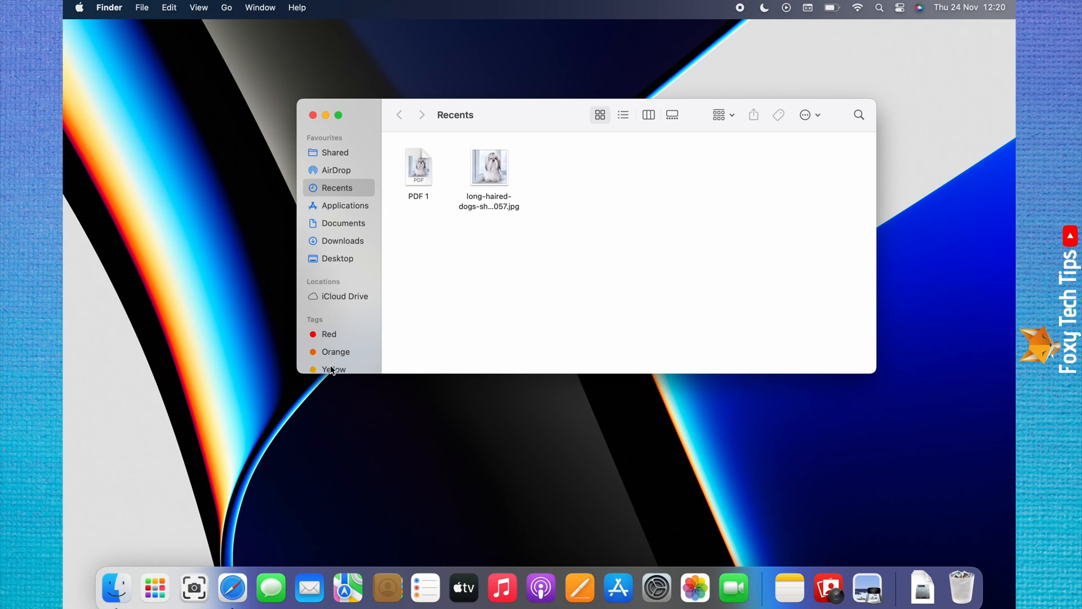
pyautogui.moveTo(425, 201)
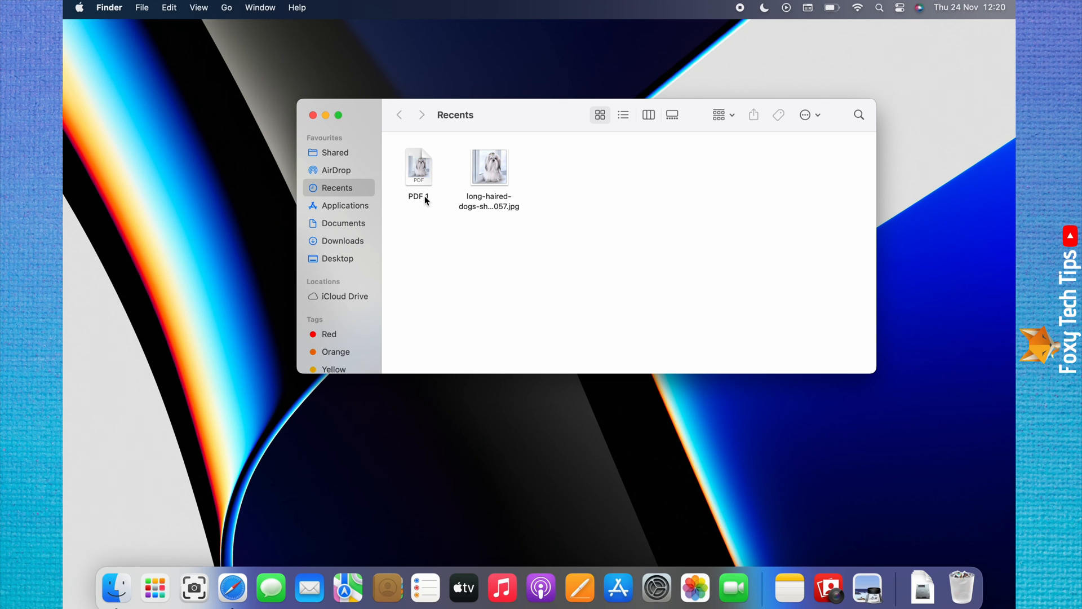
pyautogui.doubleClick(418, 167)
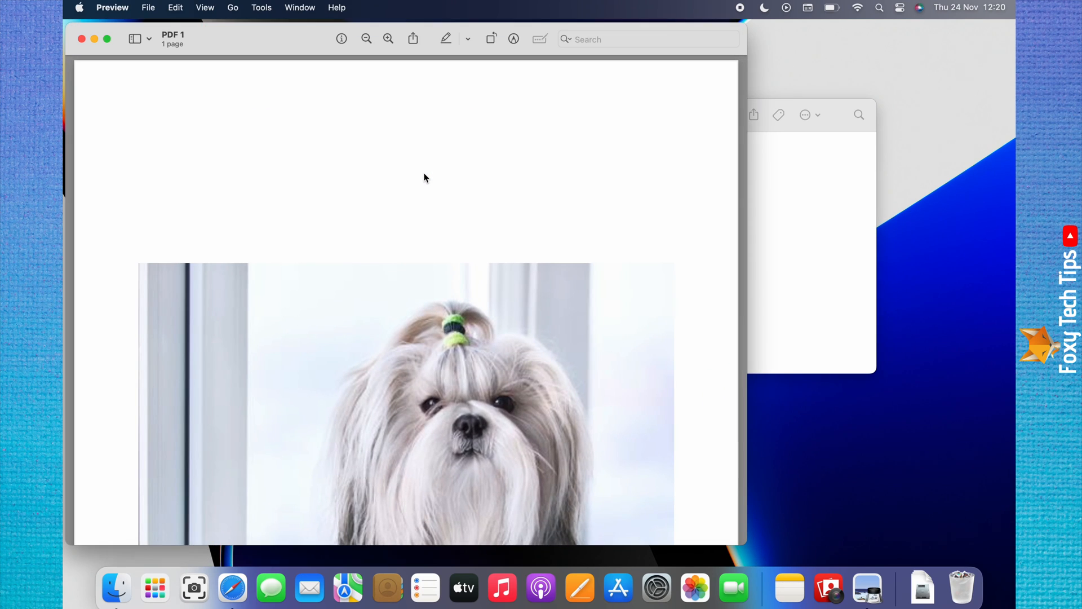
pyautogui.scroll(-3)
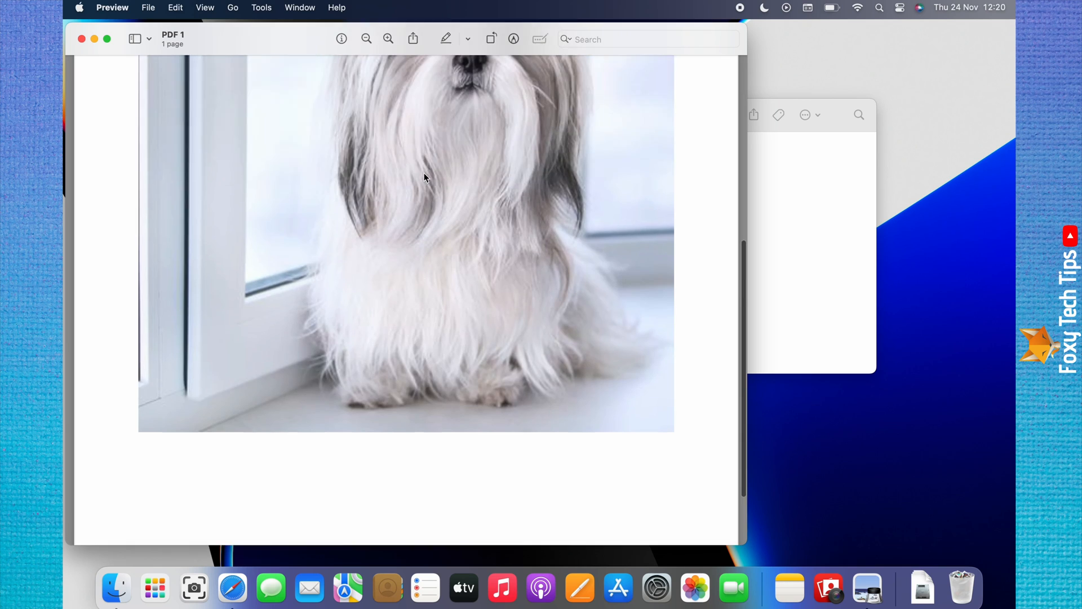